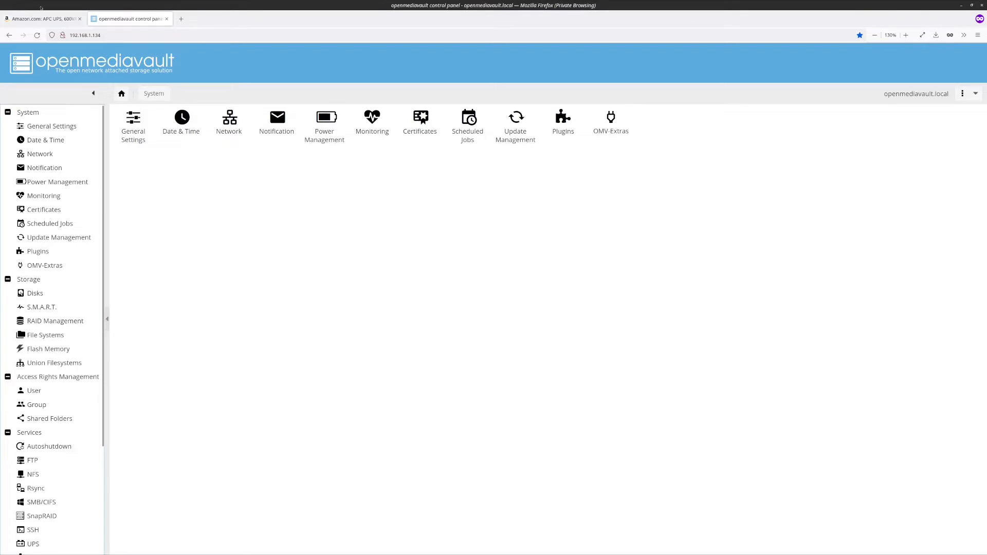
# Step: Switch to the Amazon tab showing the APC BE600M1 600VA UPS listing
pyautogui.click(41, 19)
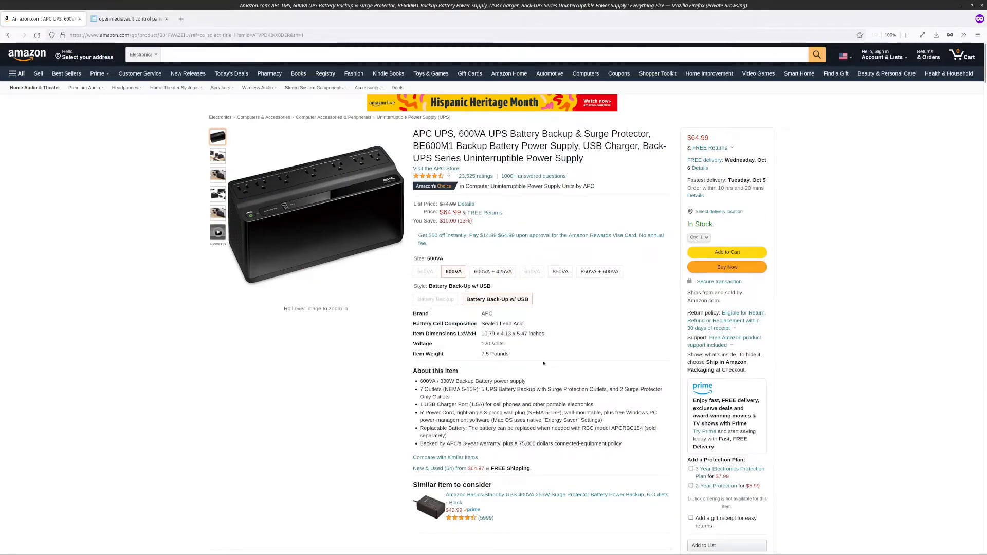
# Step: Review the Back-UPS 600VA vs 850VA comparison table and the 'Reliable battery backup' section
pyautogui.scroll(-3)
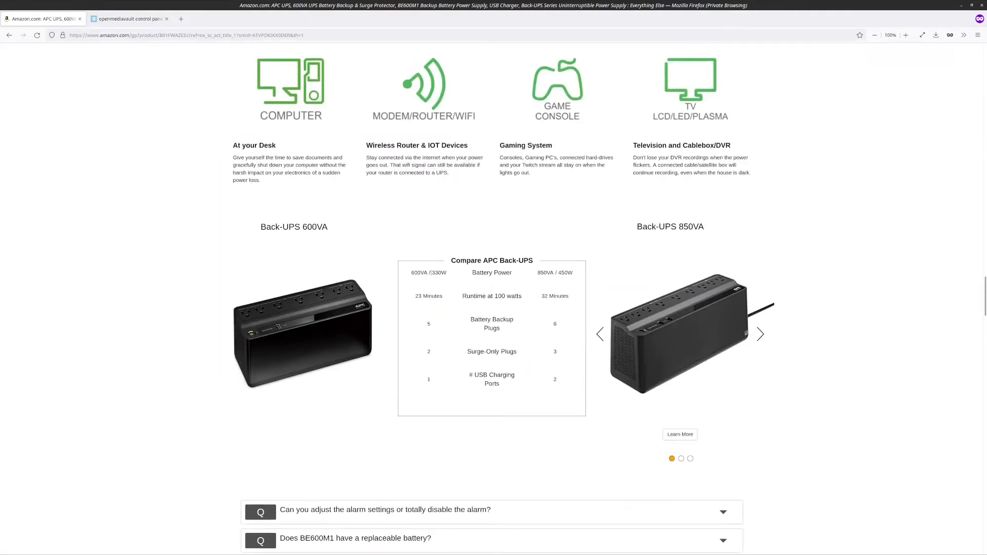
pyautogui.doubleClick(440, 272)
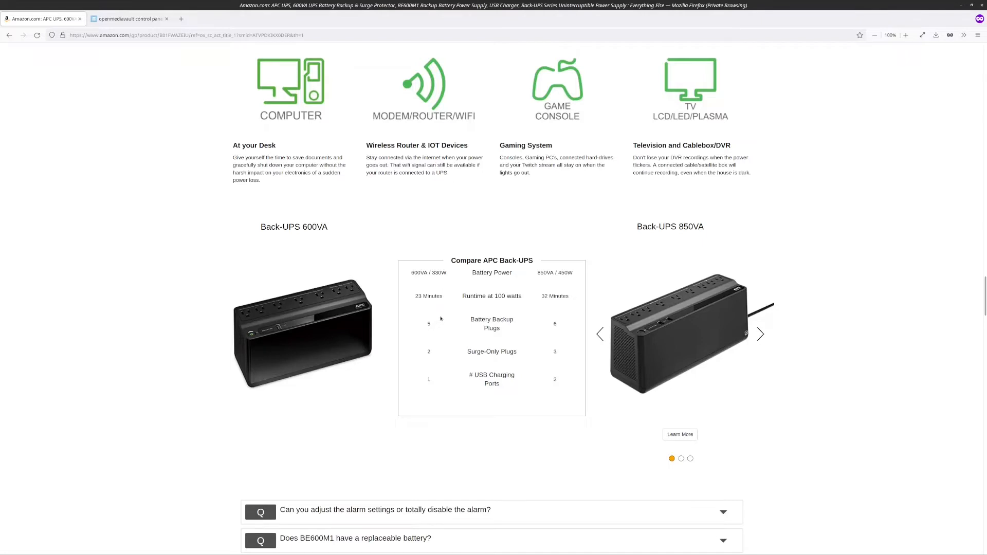
pyautogui.moveTo(322, 314)
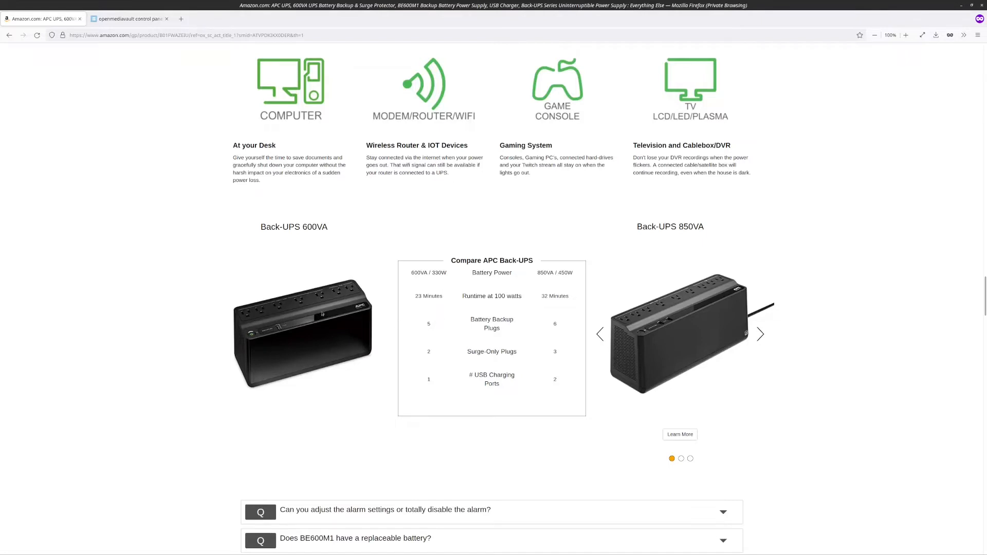
pyautogui.moveTo(464, 276)
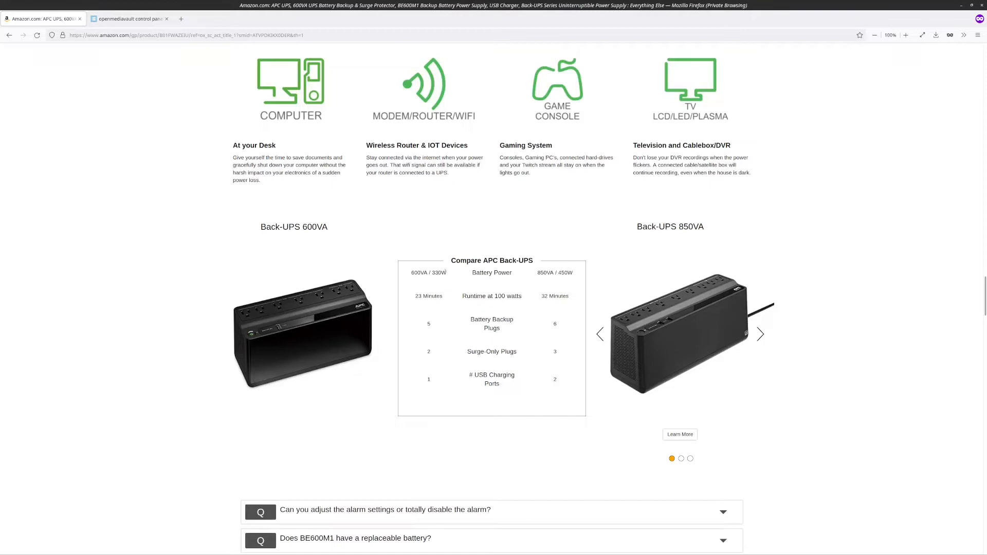
pyautogui.moveTo(443, 368)
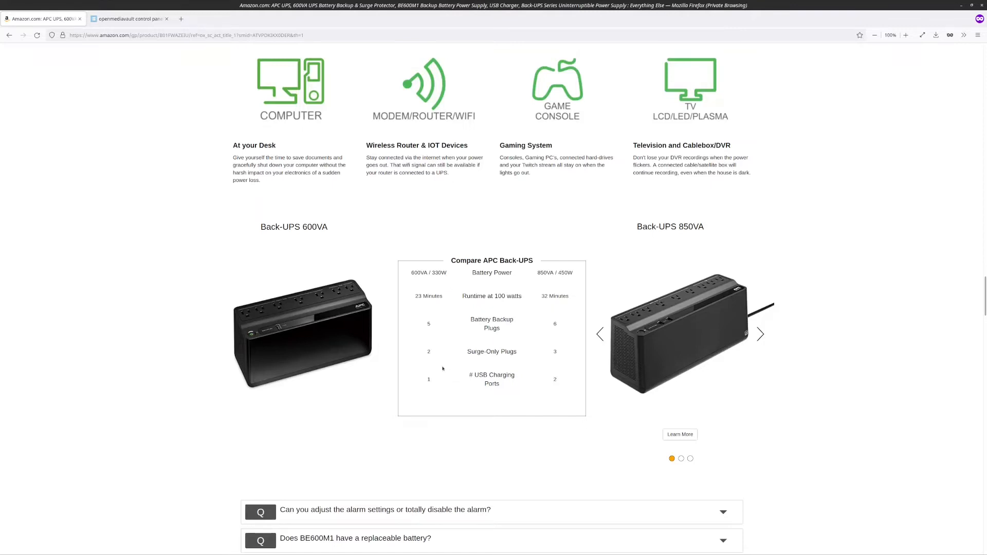
pyautogui.moveTo(319, 375)
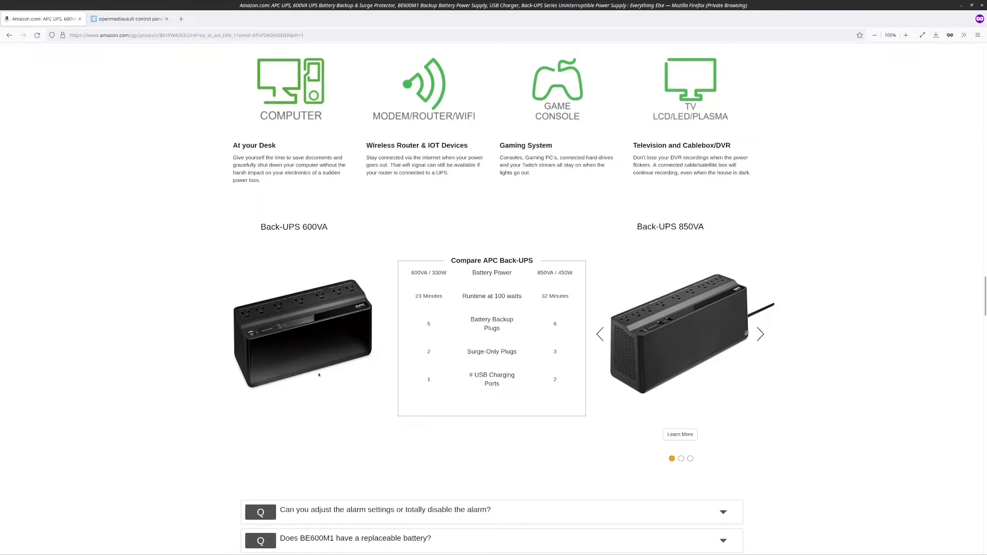
pyautogui.moveTo(358, 315)
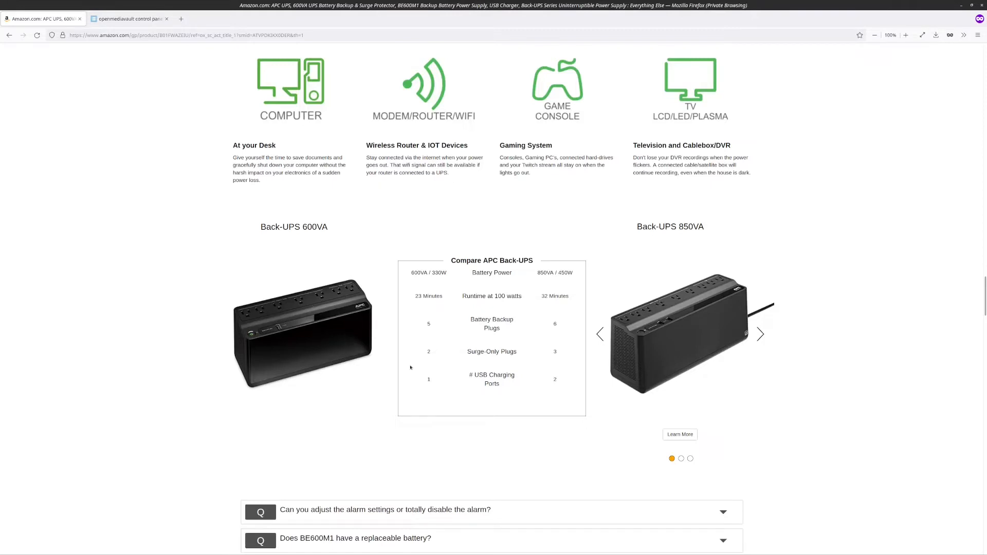
pyautogui.scroll(3)
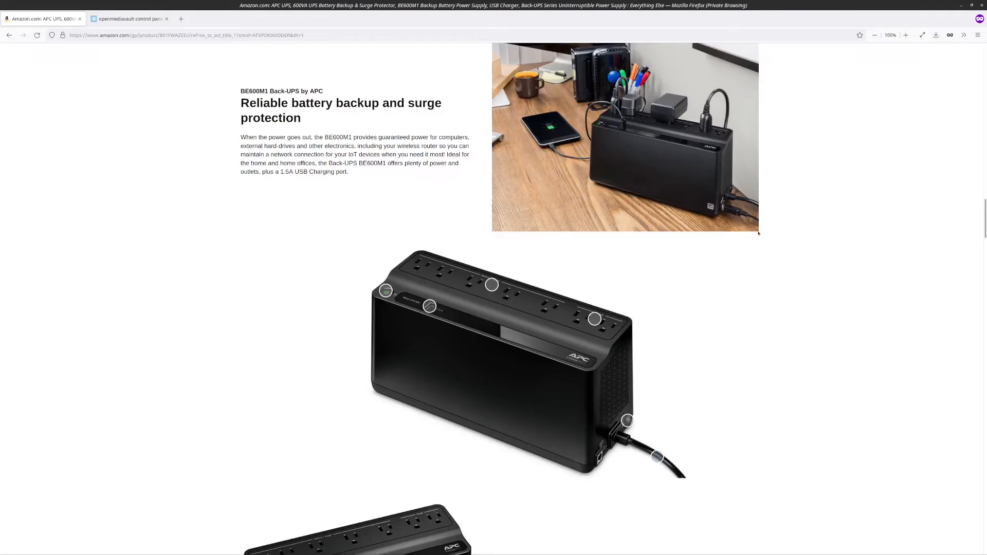
# Step: Read the BE600M1 image's note on its five battery-backup outlets, then dismiss it
pyautogui.click(491, 284)
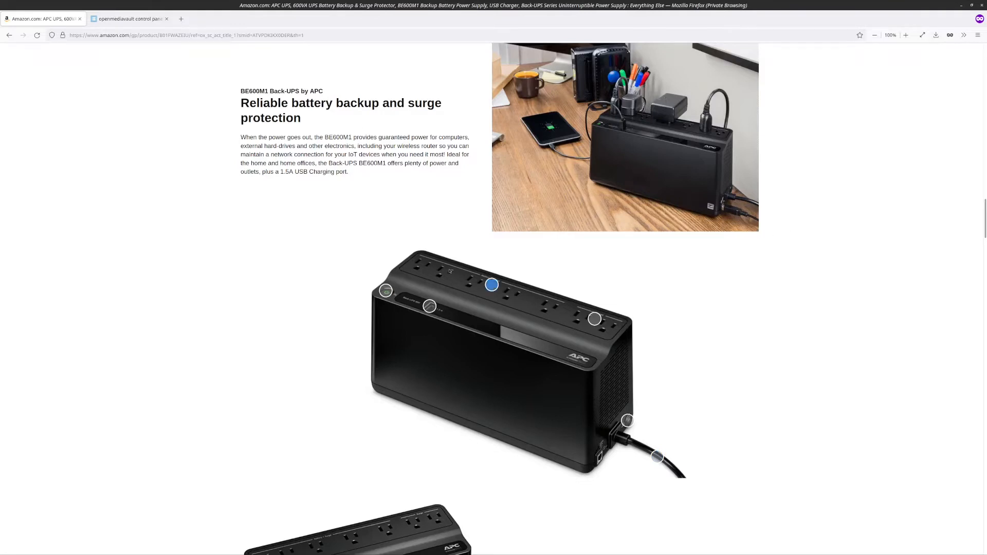
pyautogui.moveTo(523, 269)
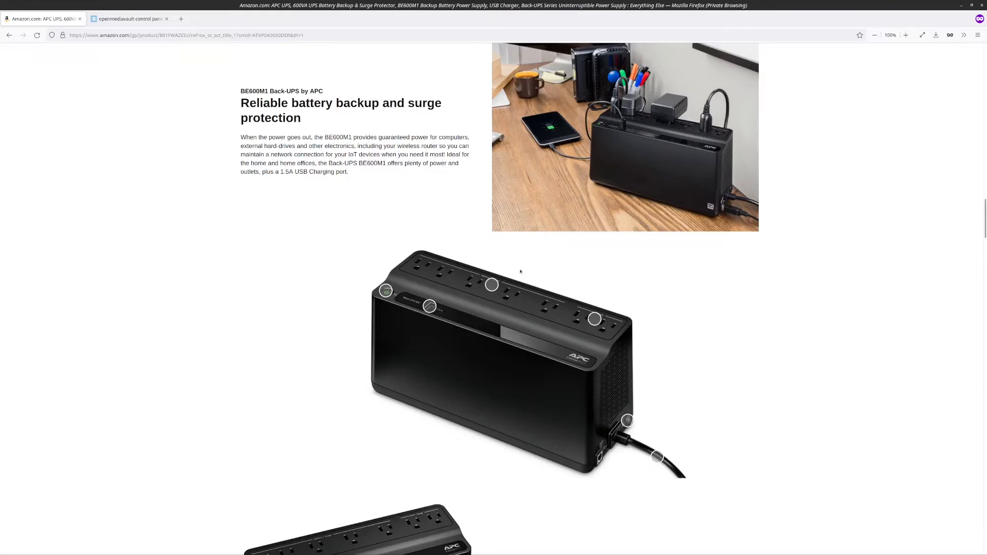
pyautogui.click(491, 284)
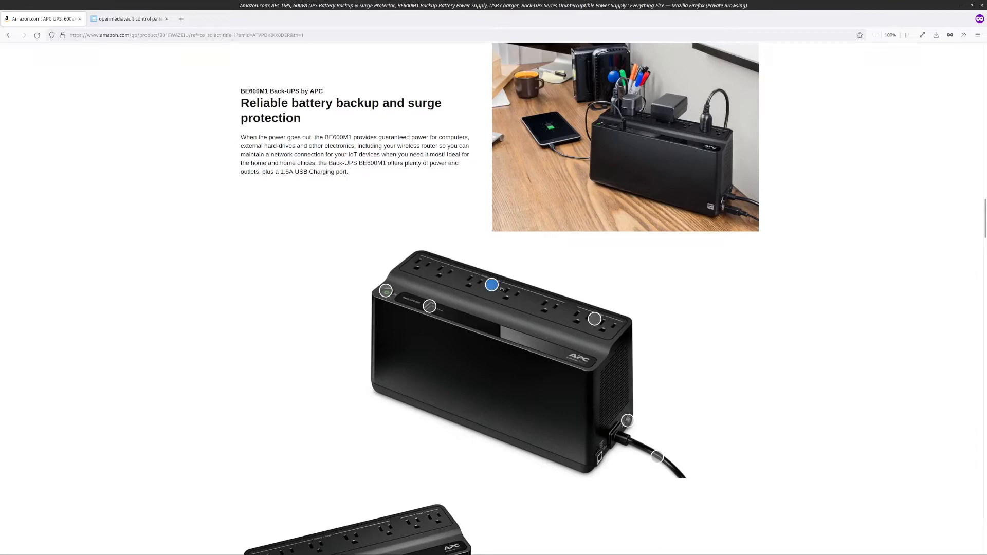
pyautogui.click(492, 284)
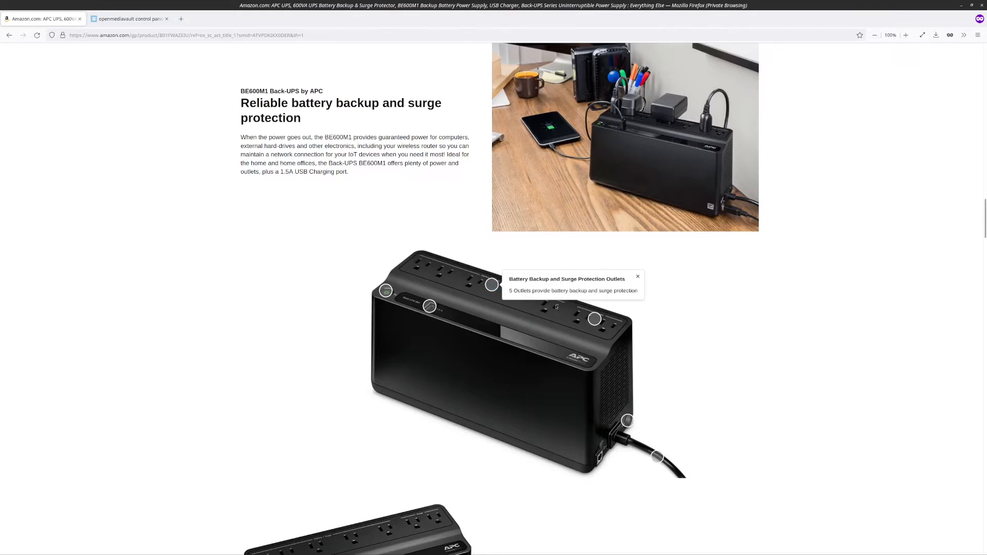
pyautogui.click(637, 276)
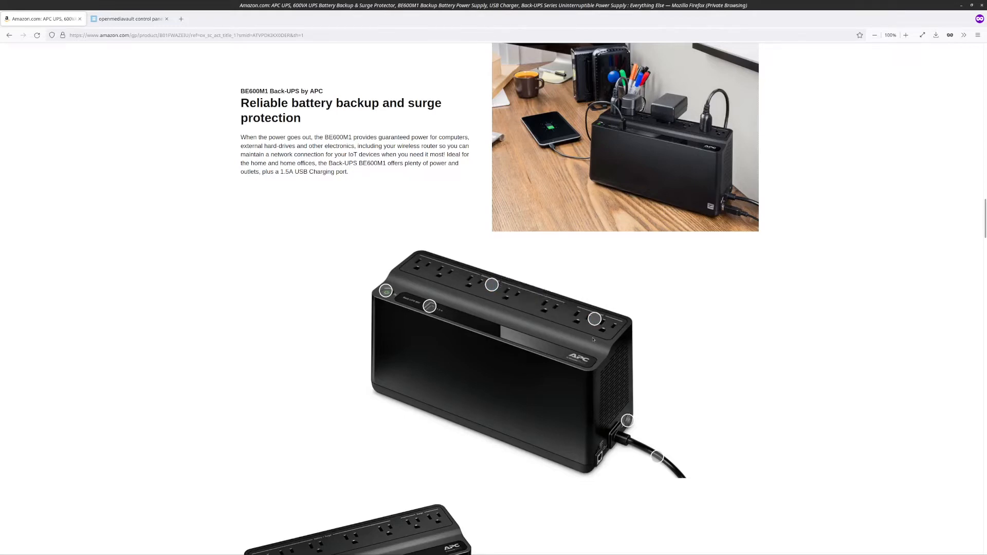
pyautogui.moveTo(450, 332)
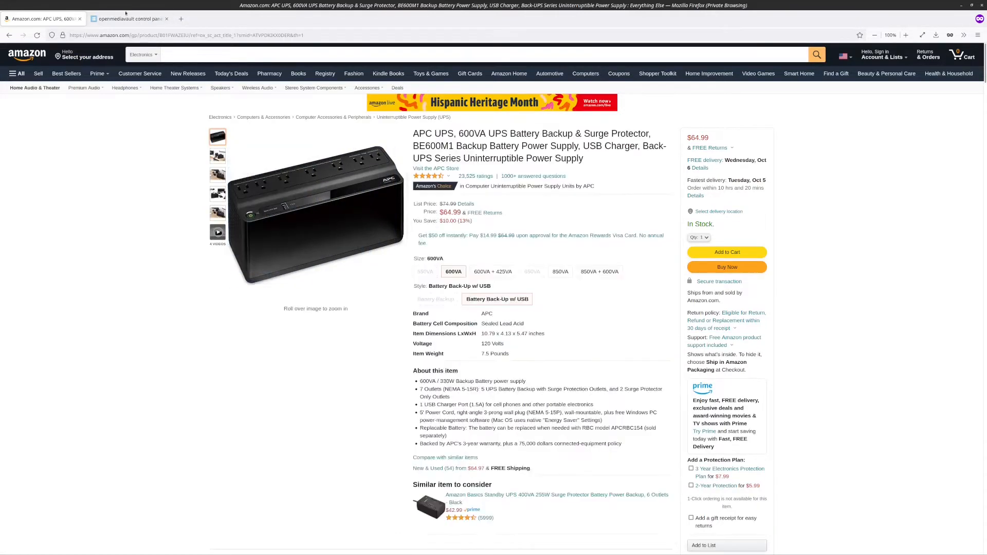
# Step: Switch back to the openmediavault control panel tab
pyautogui.click(129, 18)
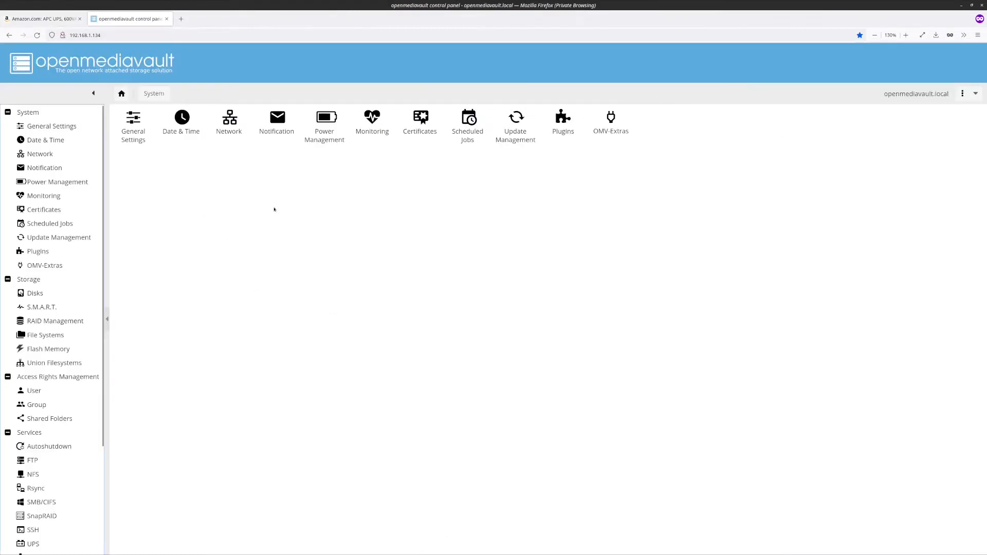
pyautogui.moveTo(198, 167)
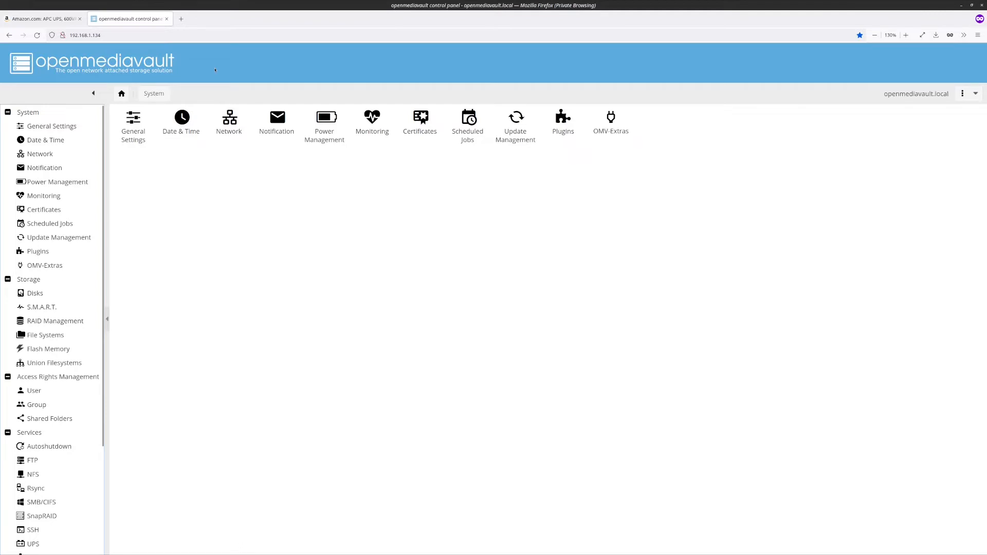
pyautogui.moveTo(45, 209)
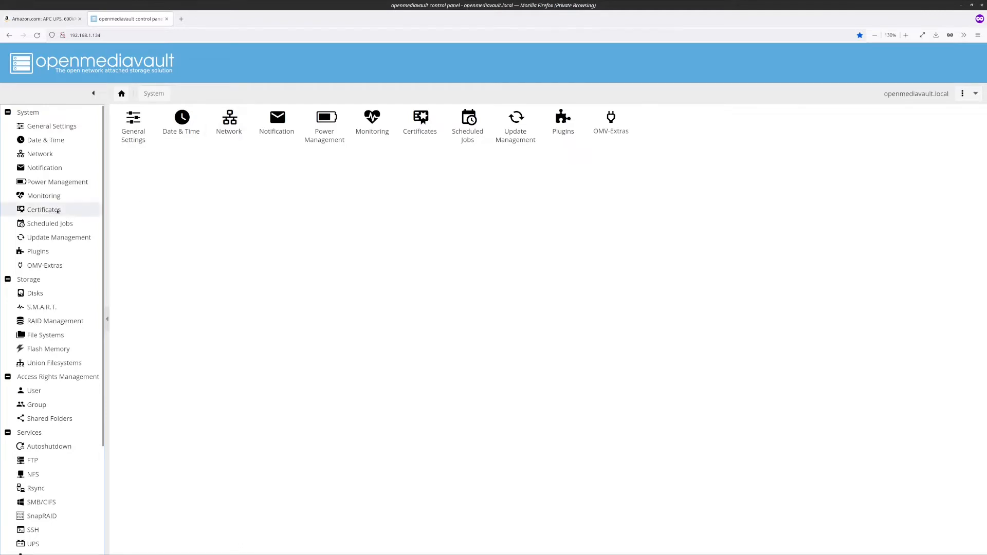
# Step: Filter the Plugins list by 'nut' and check openmediavault-nut for installation
pyautogui.click(37, 251)
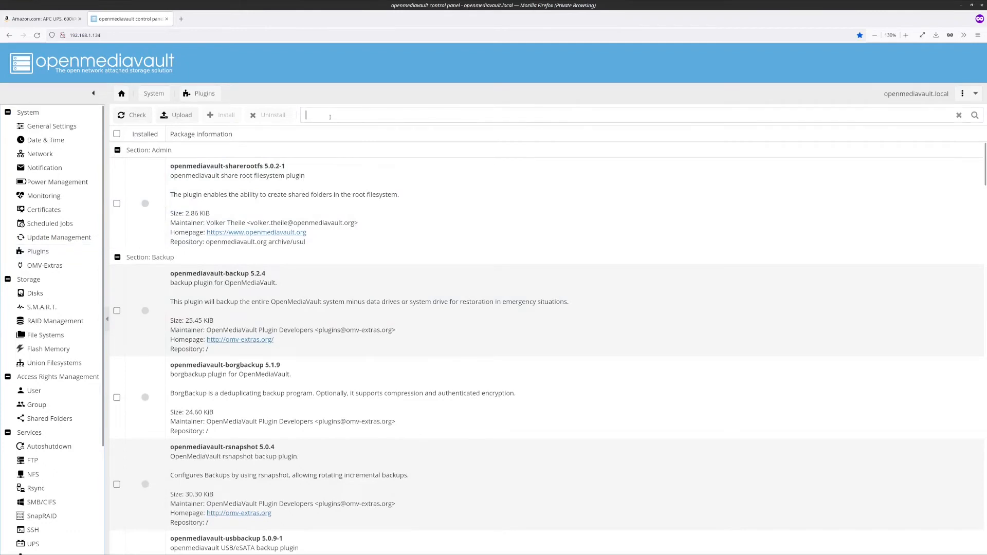
pyautogui.write('nut')
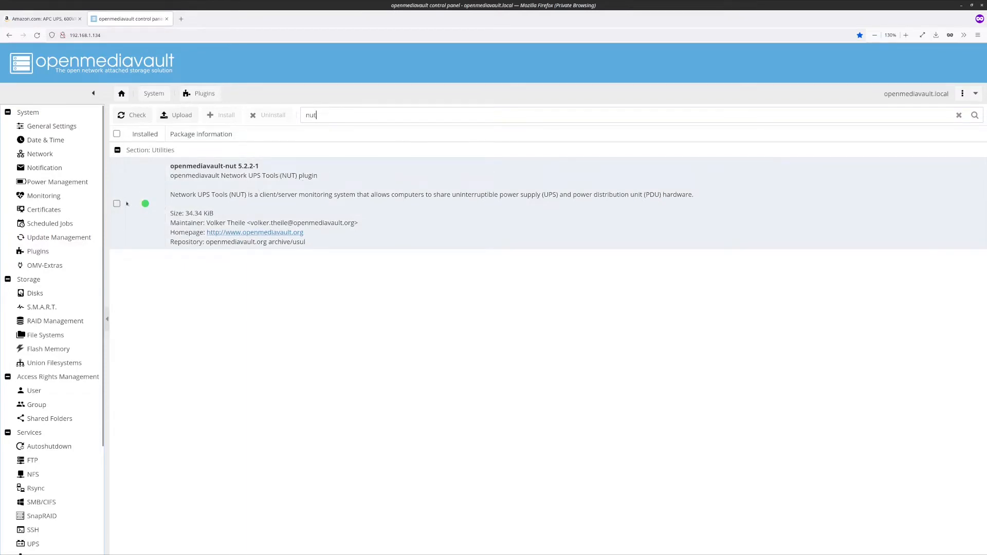
pyautogui.click(117, 204)
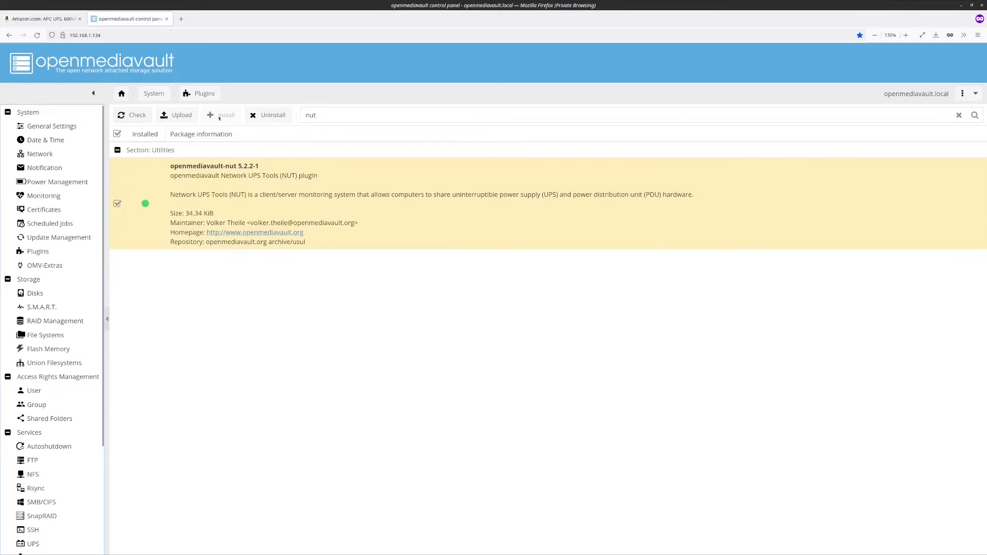
pyautogui.moveTo(36, 487)
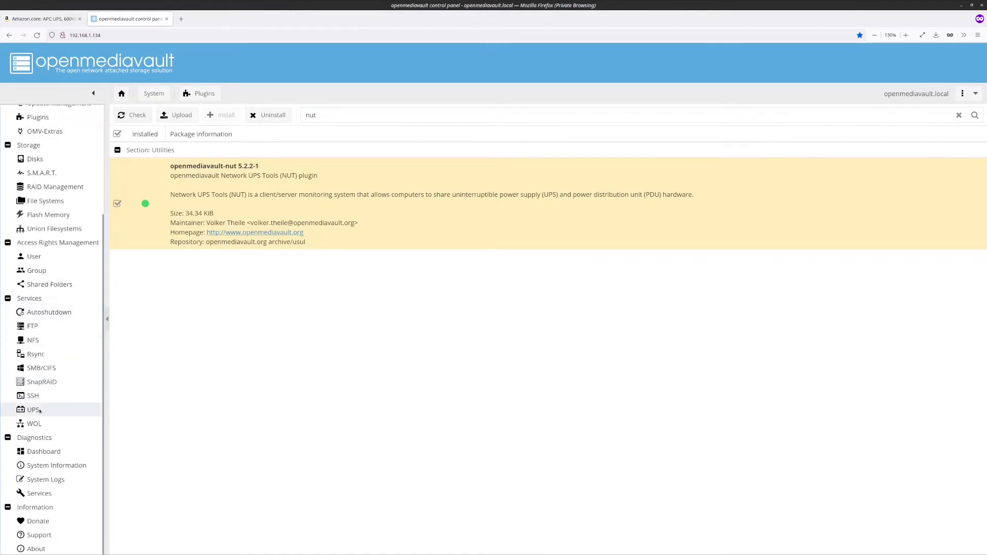
# Step: Set the UPS service to Standalone mode and review the 'ups' identifier and usbhid-ups driver directives
pyautogui.click(33, 410)
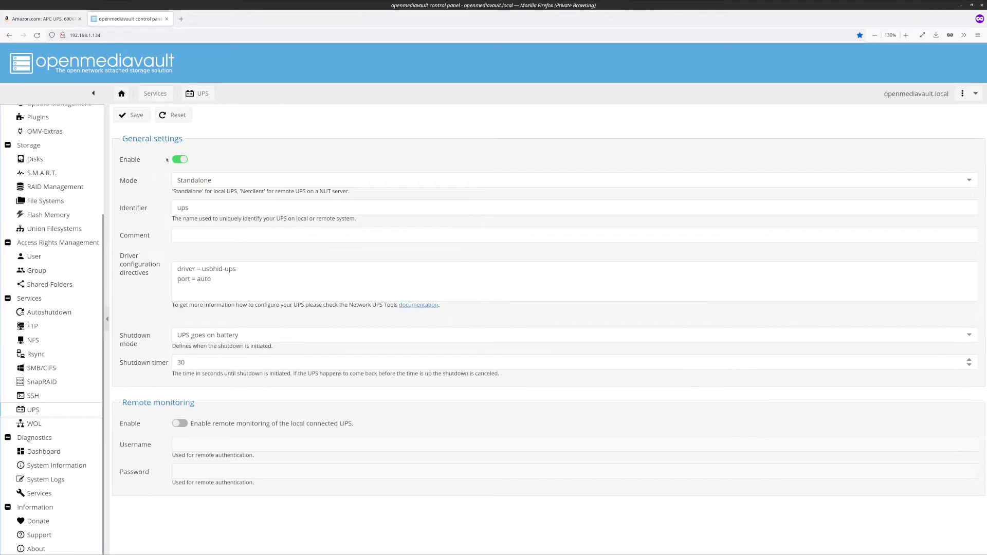
pyautogui.moveTo(201, 161)
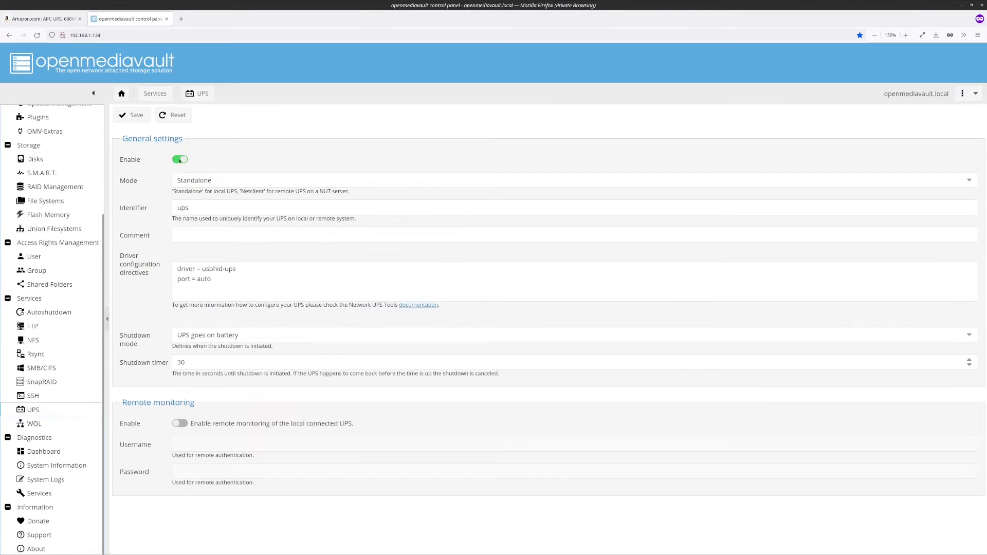
pyautogui.click(572, 180)
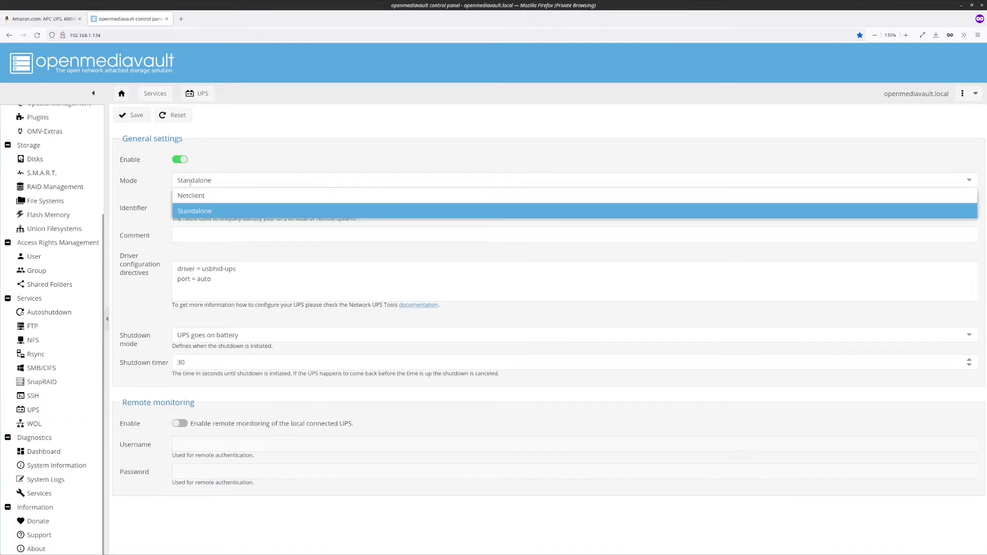
pyautogui.click(194, 211)
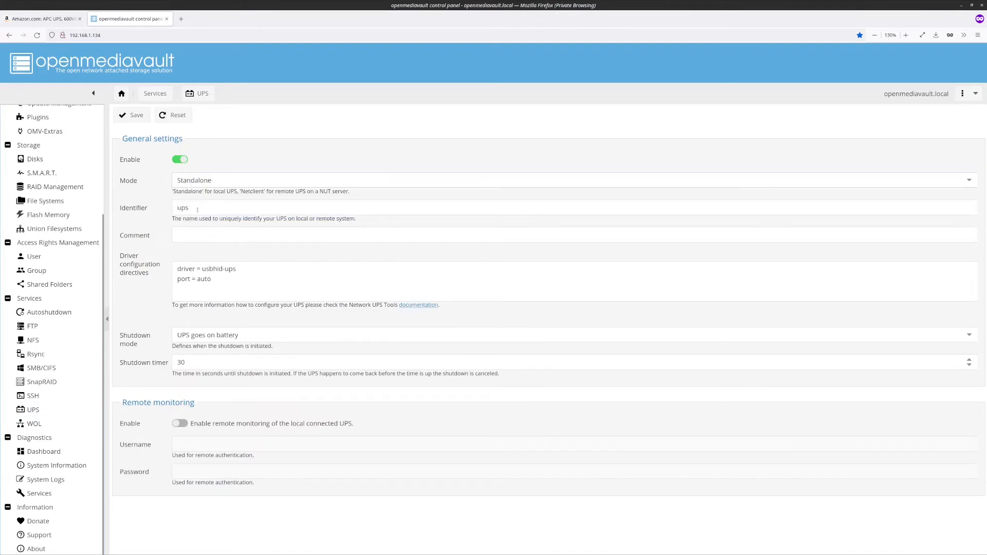
pyautogui.doubleClick(183, 207)
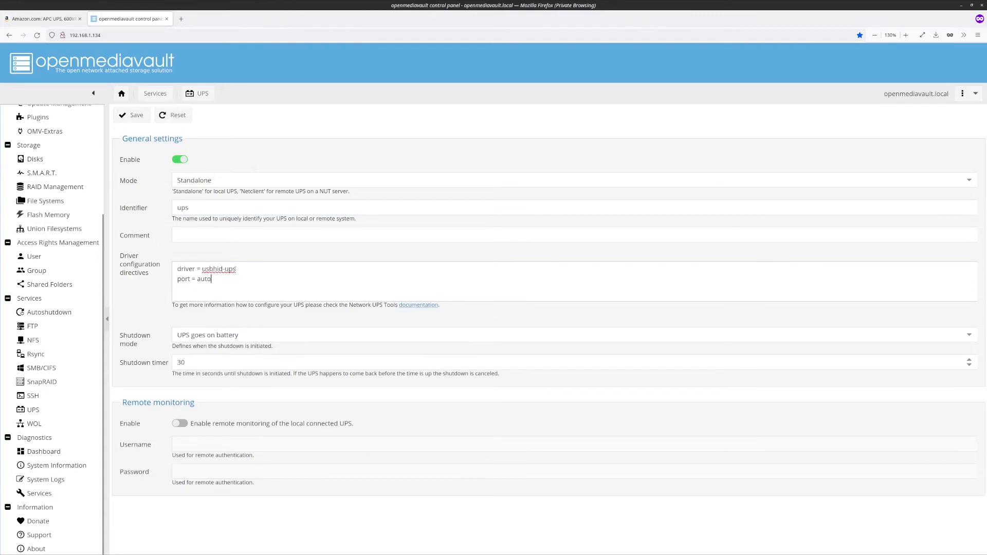
pyautogui.doubleClick(221, 268)
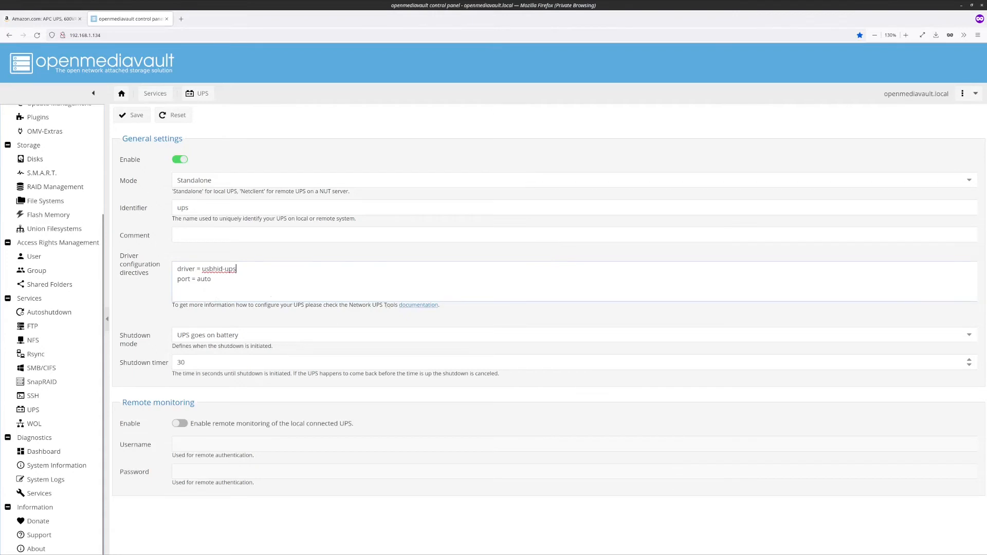
# Step: Read the UPS FIELDS section of the ups.conf manual, then return to openmediavault
pyautogui.click(418, 305)
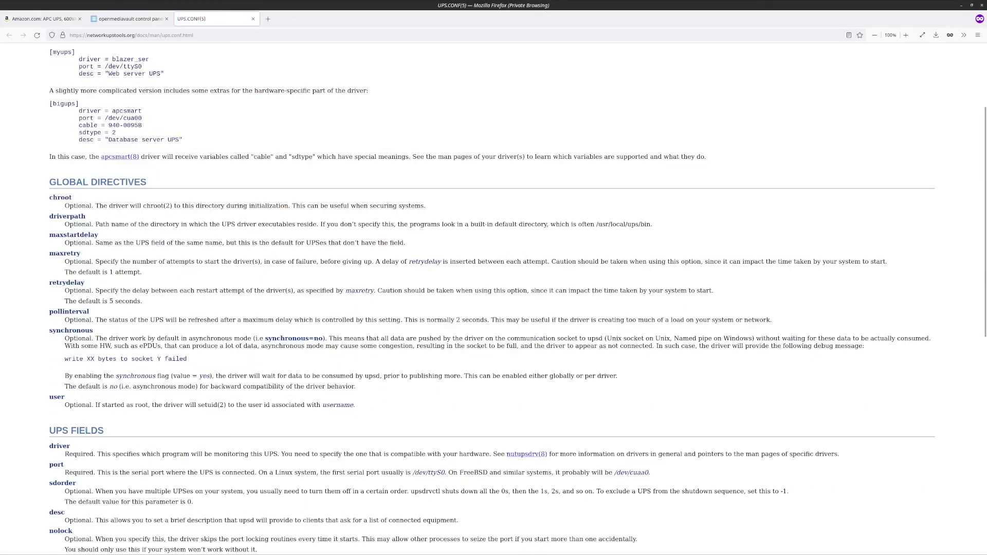
pyautogui.scroll(-3)
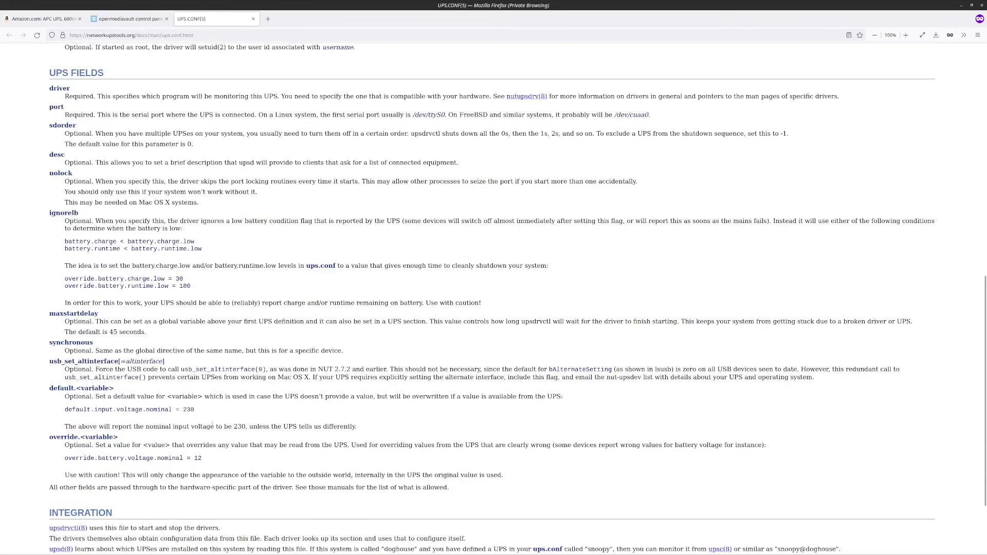
pyautogui.click(129, 19)
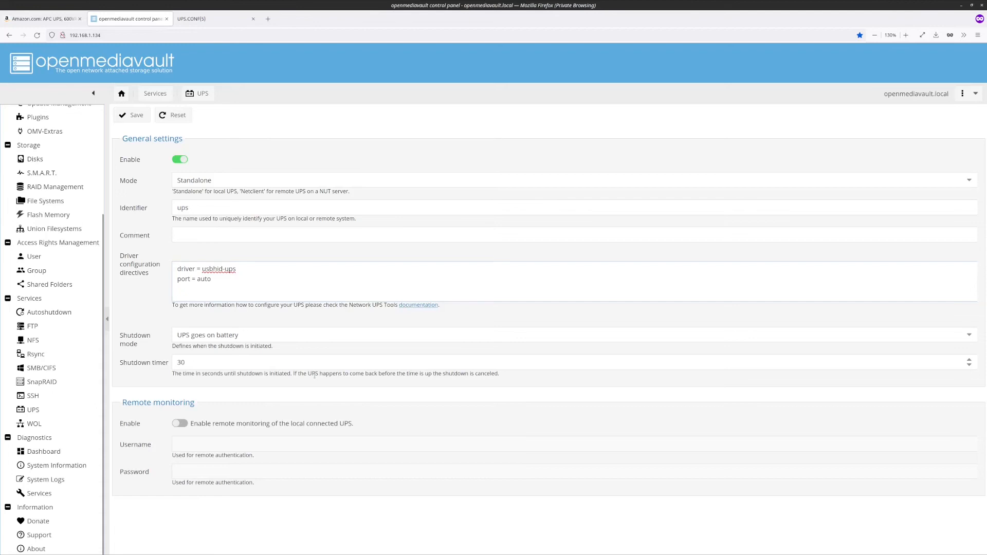
pyautogui.click(573, 334)
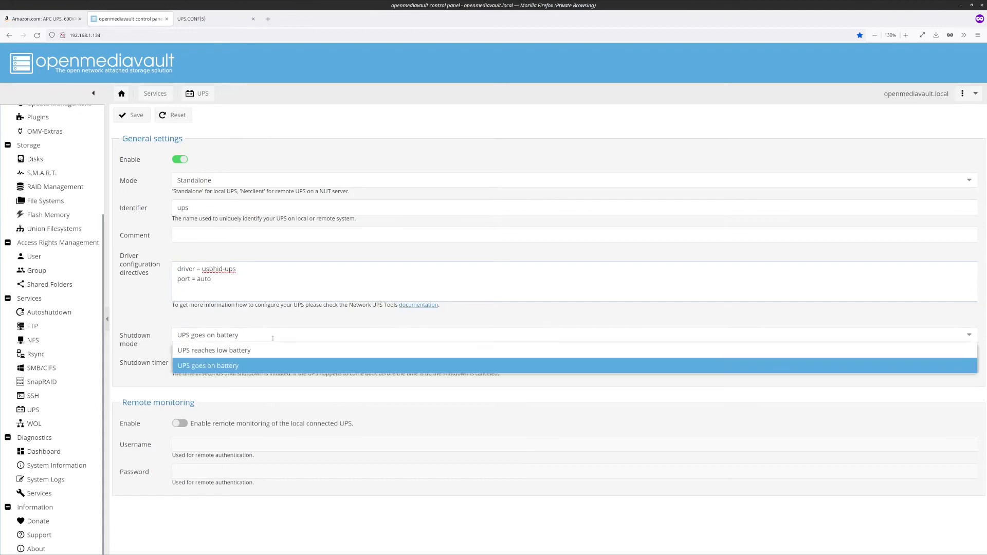
pyautogui.click(214, 350)
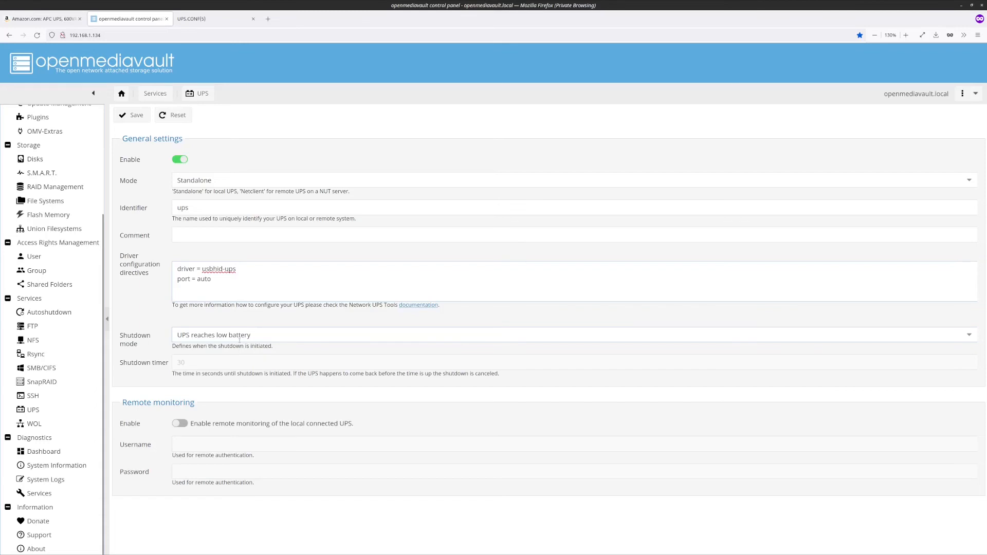
pyautogui.click(573, 334)
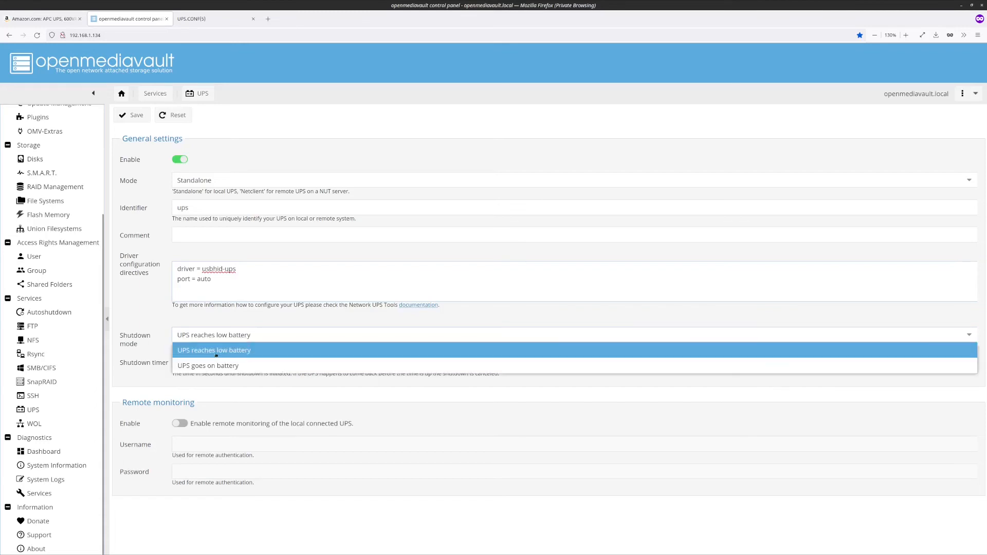
pyautogui.click(208, 365)
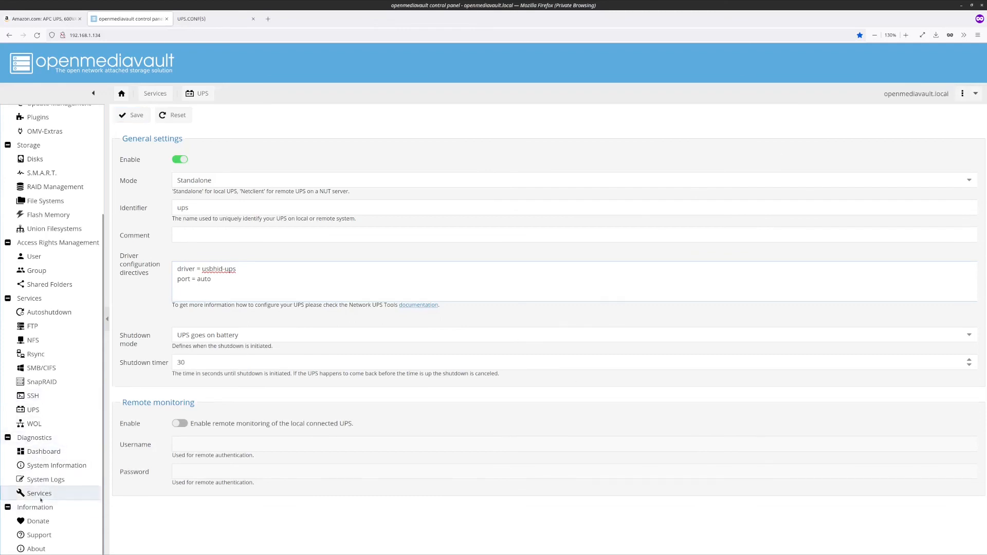
# Step: Open the Diagnostics Services UPS tab and view its variables, then the Charge, Load and Voltage graphs
pyautogui.click(39, 493)
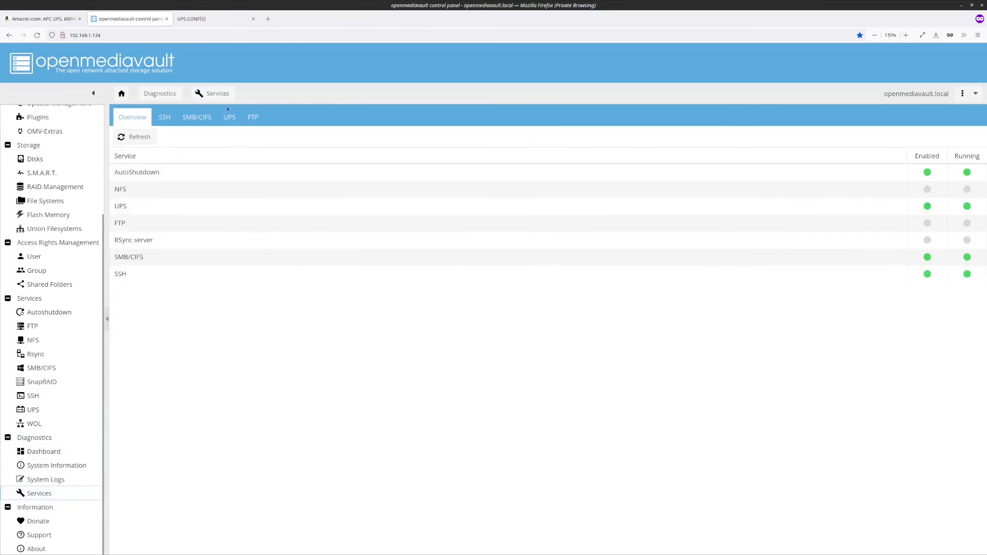
pyautogui.click(229, 117)
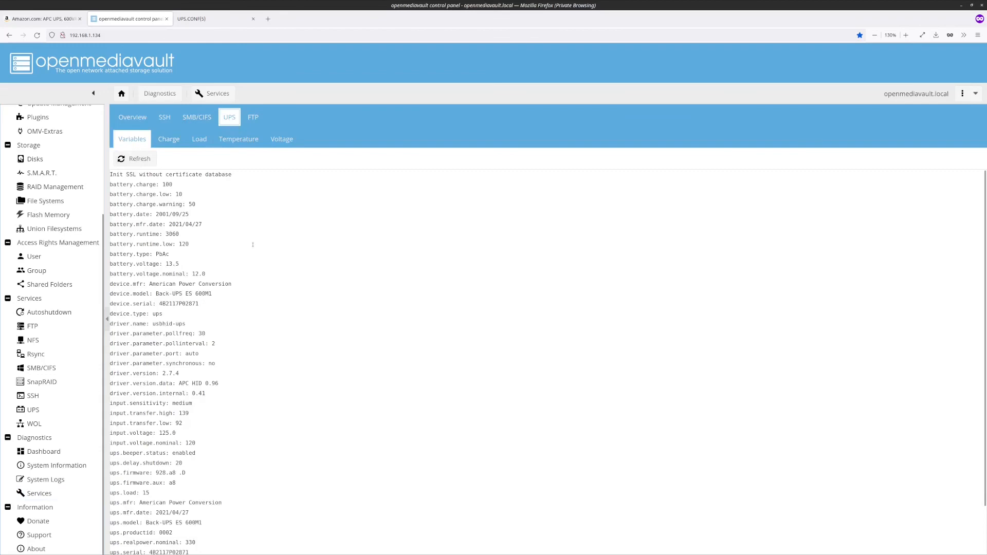
pyautogui.moveTo(253, 244)
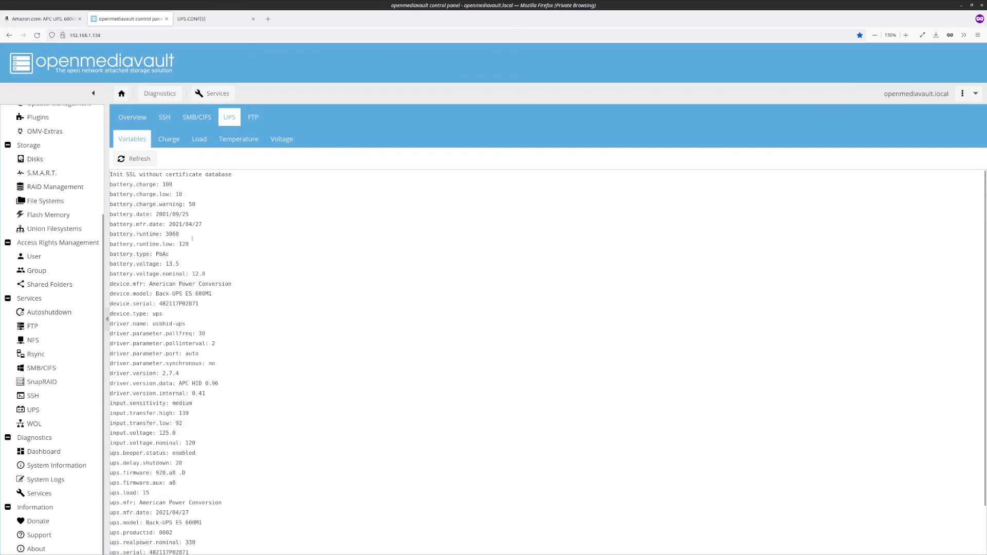
pyautogui.click(169, 139)
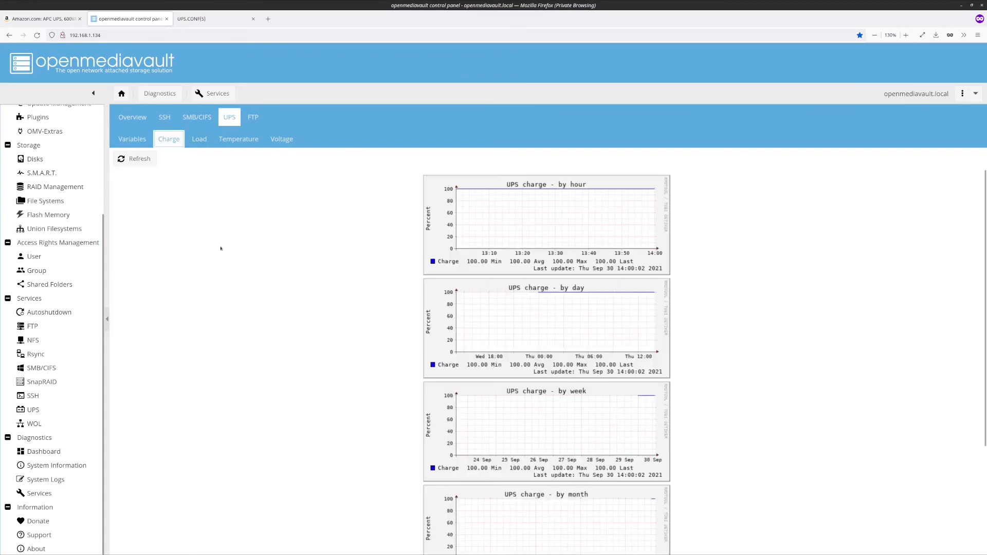
pyautogui.moveTo(297, 269)
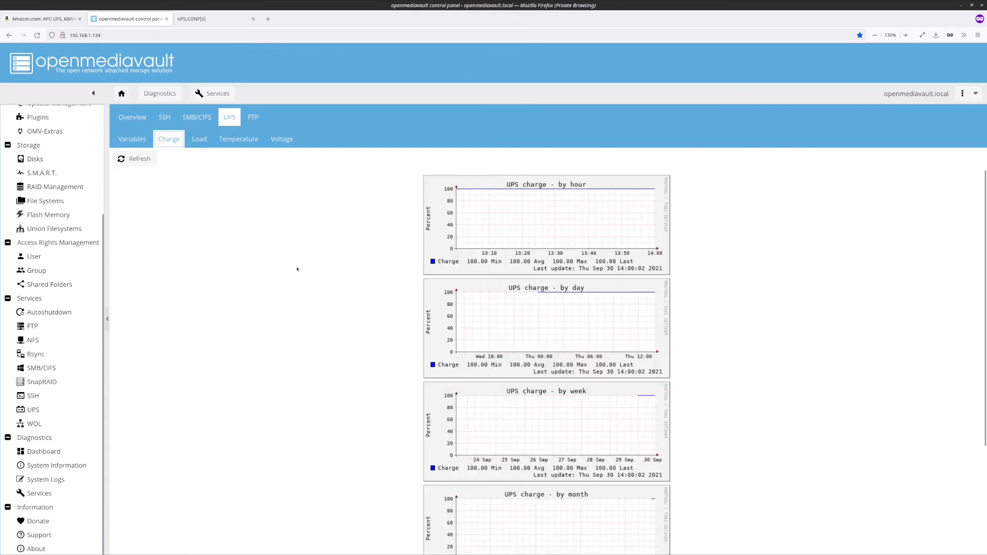
pyautogui.click(199, 140)
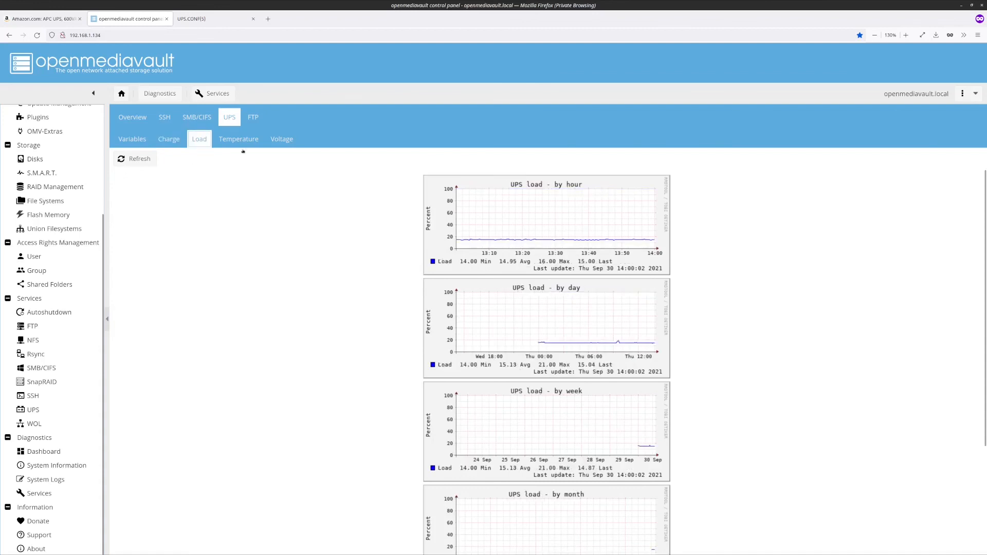
pyautogui.click(282, 139)
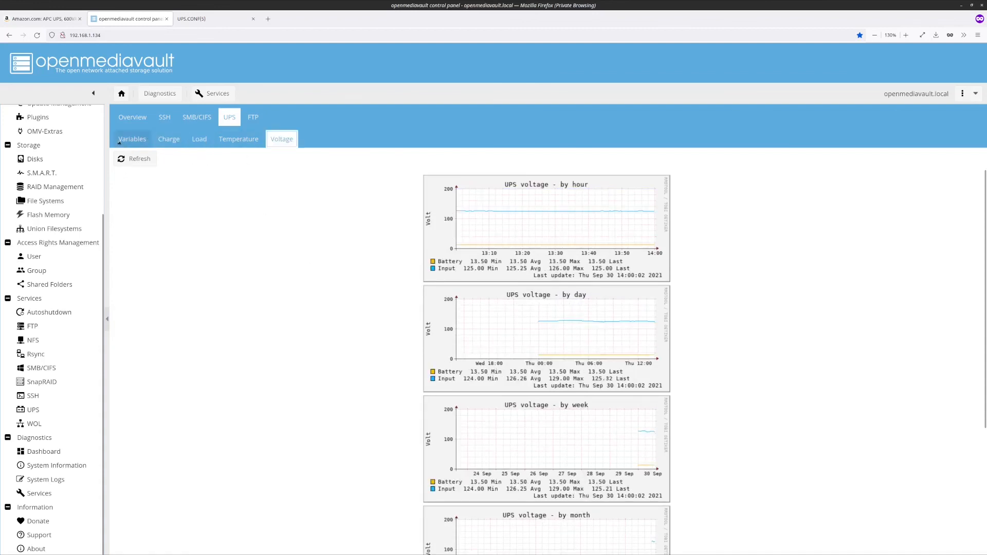